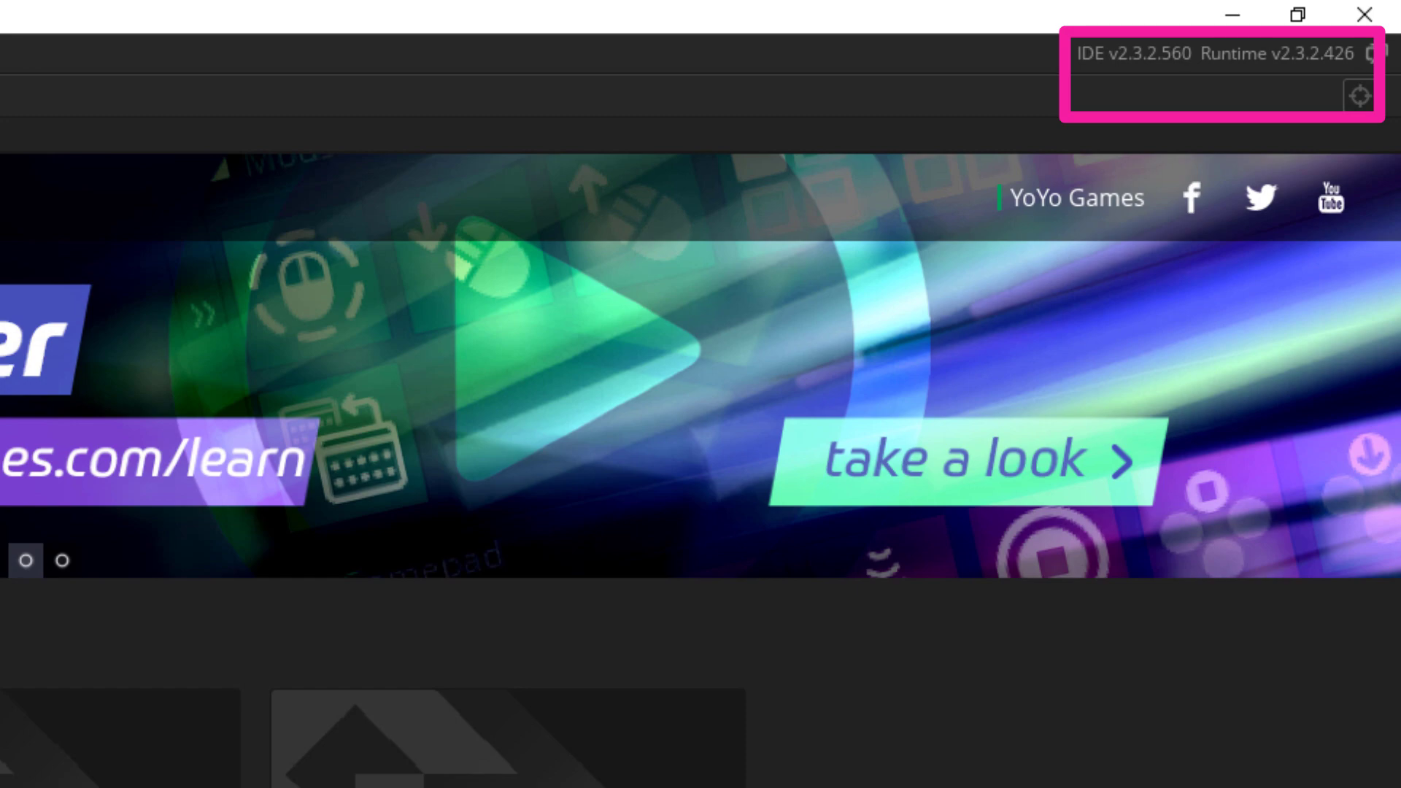
{"action": "scroll", "scroll_direction": "down", "scroll_amount": 3}
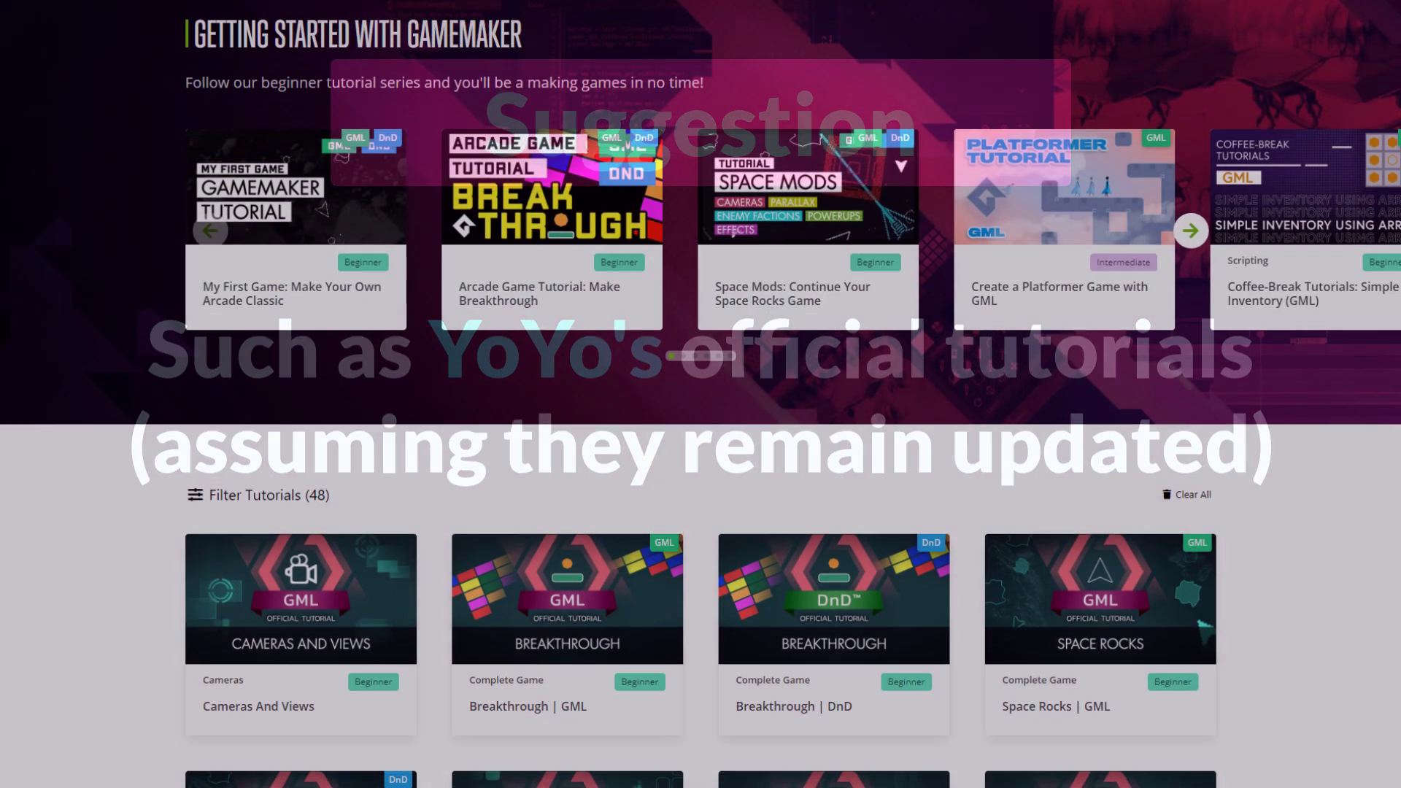
{"action": "scroll", "scroll_direction": "down", "scroll_amount": 3}
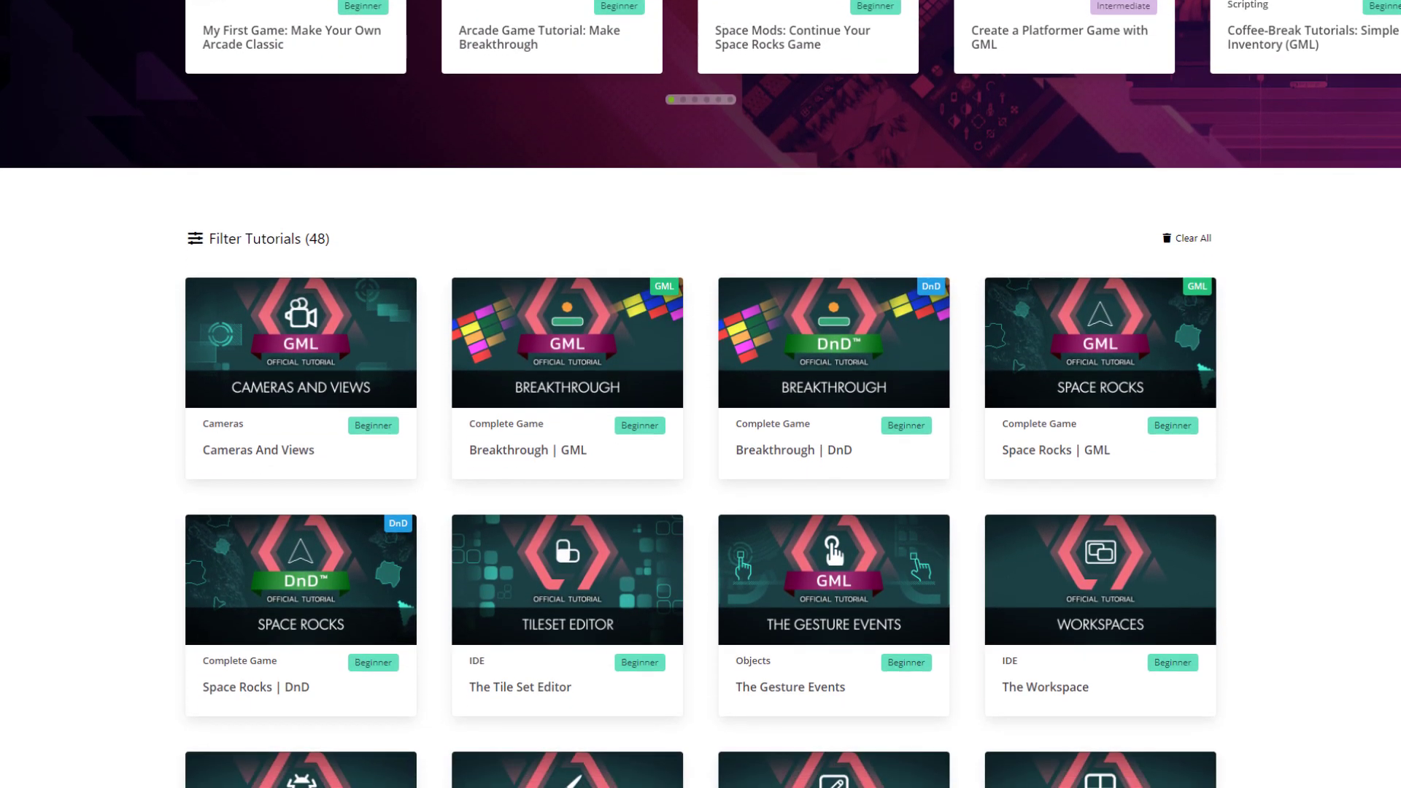
{"action": "scroll", "scroll_direction": "down", "scroll_amount": 3}
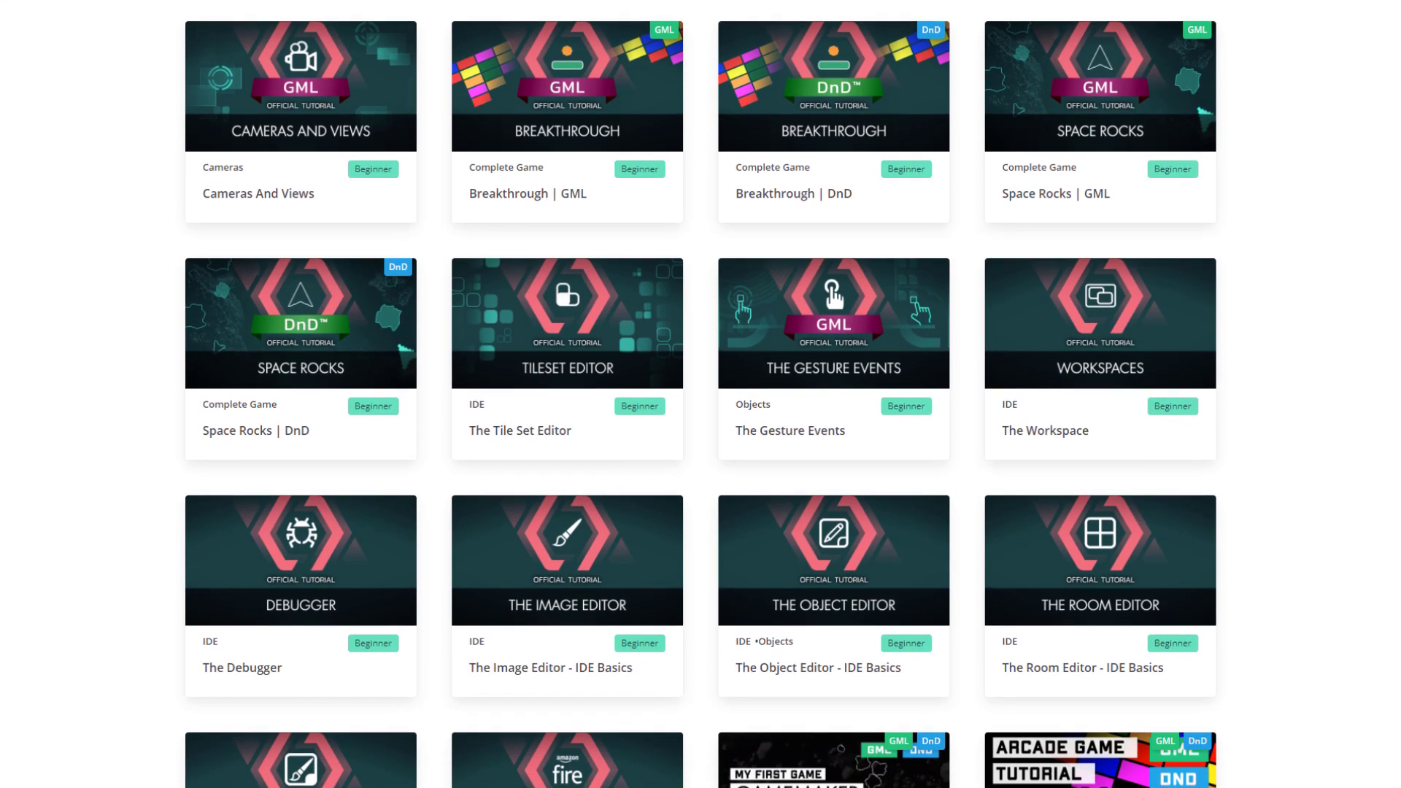
{"action": "scroll", "scroll_direction": "down", "scroll_amount": 3}
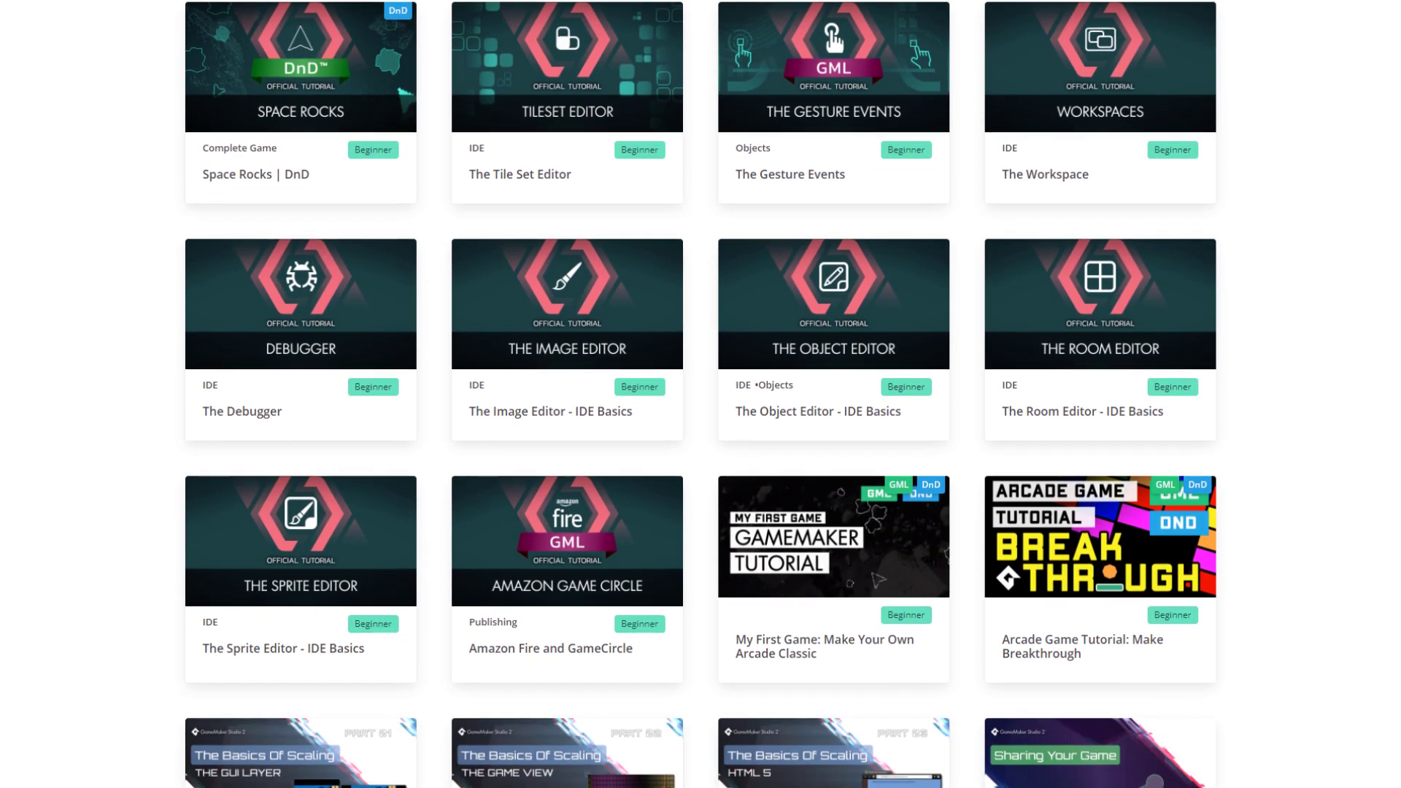
{"action": "scroll", "scroll_direction": "down", "scroll_amount": 3}
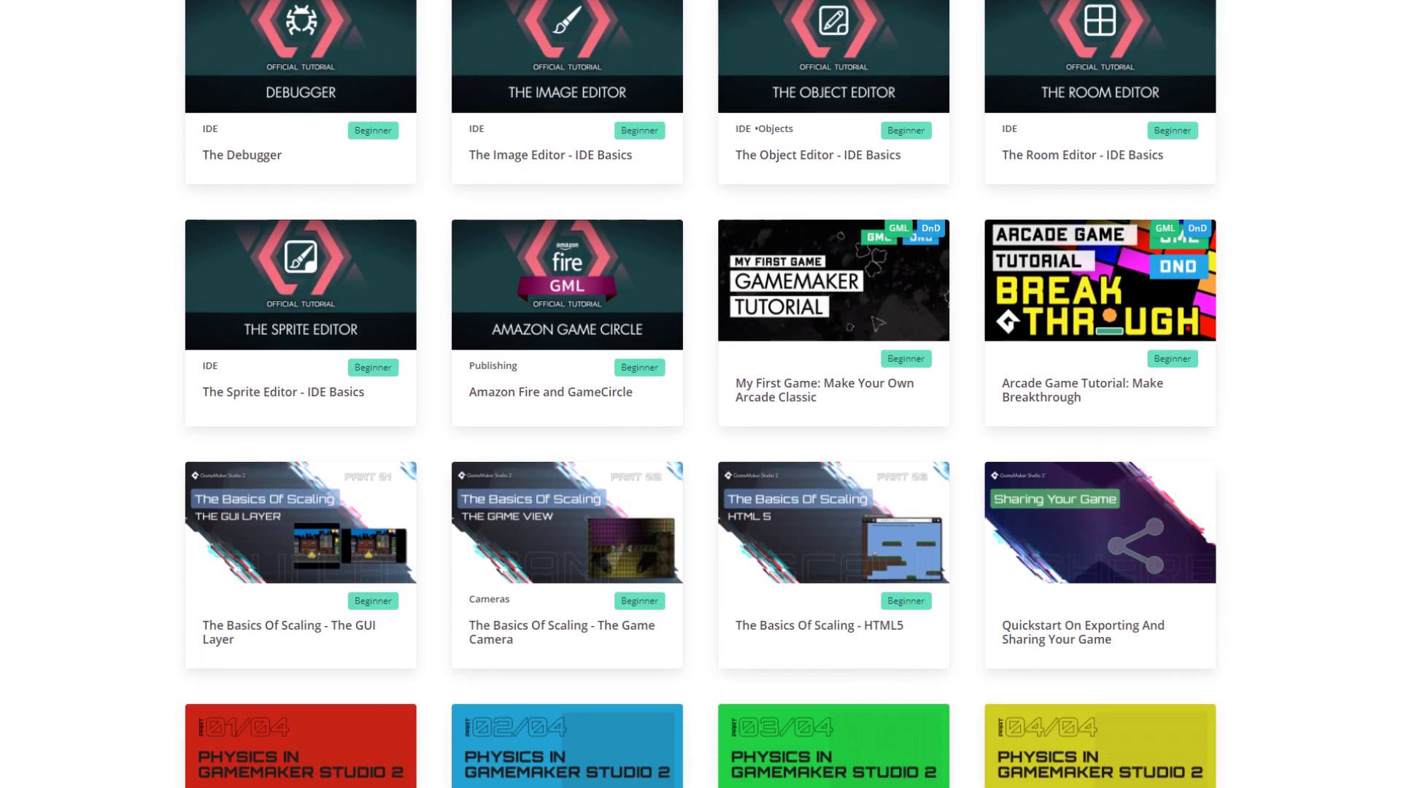
{"action": "scroll", "scroll_direction": "down", "scroll_amount": 3}
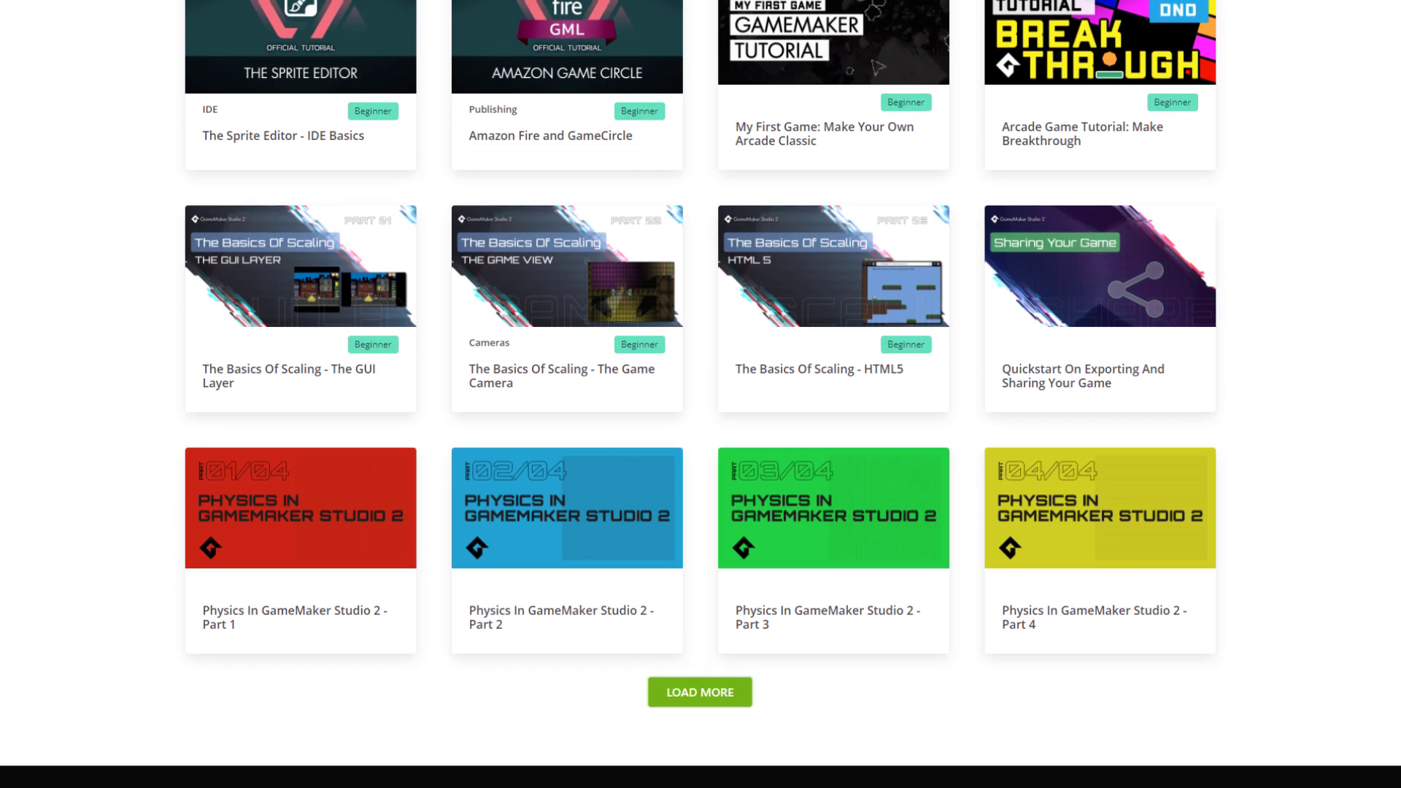
{"action": "scroll", "scroll_direction": "down", "scroll_amount": 3}
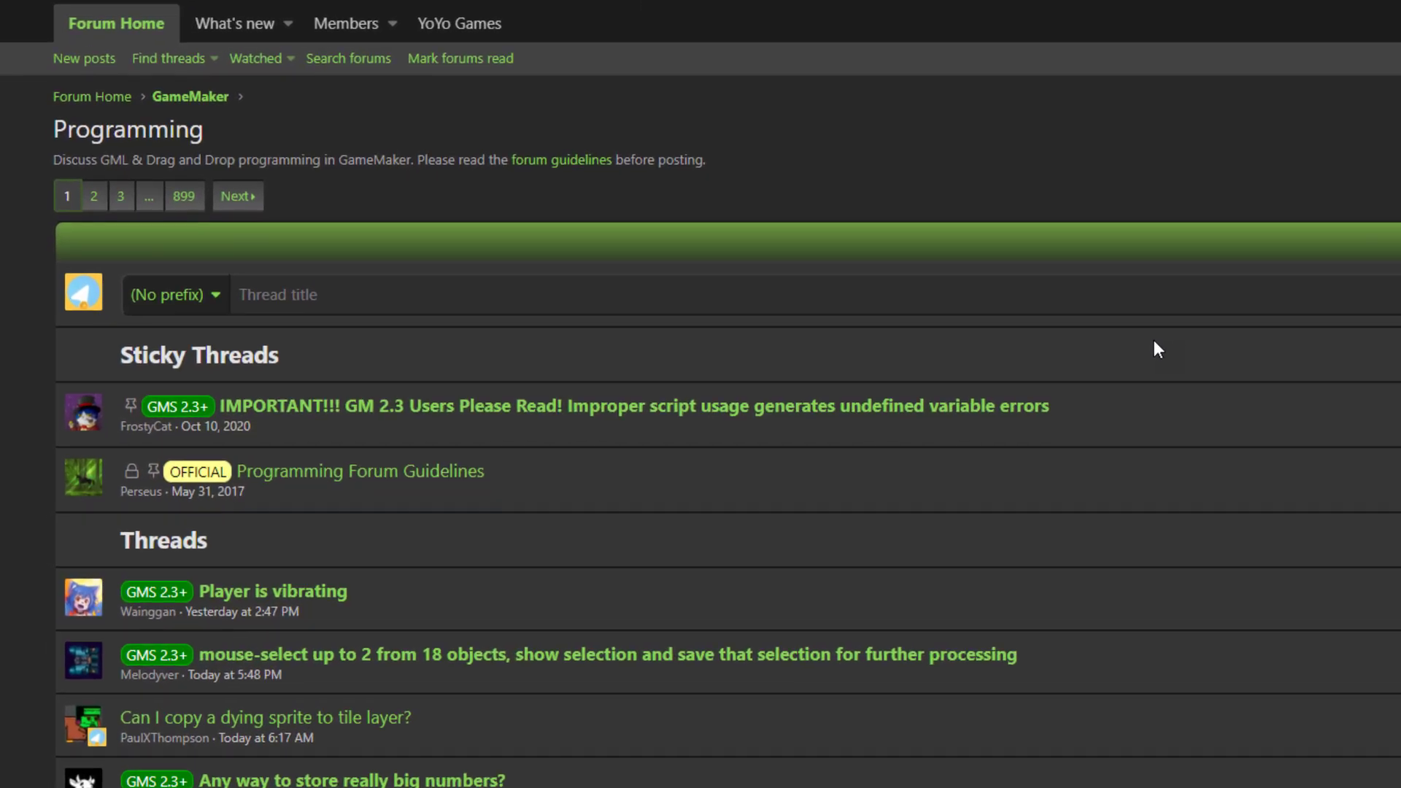
{"action": "scroll", "scroll_direction": "down", "scroll_amount": 3}
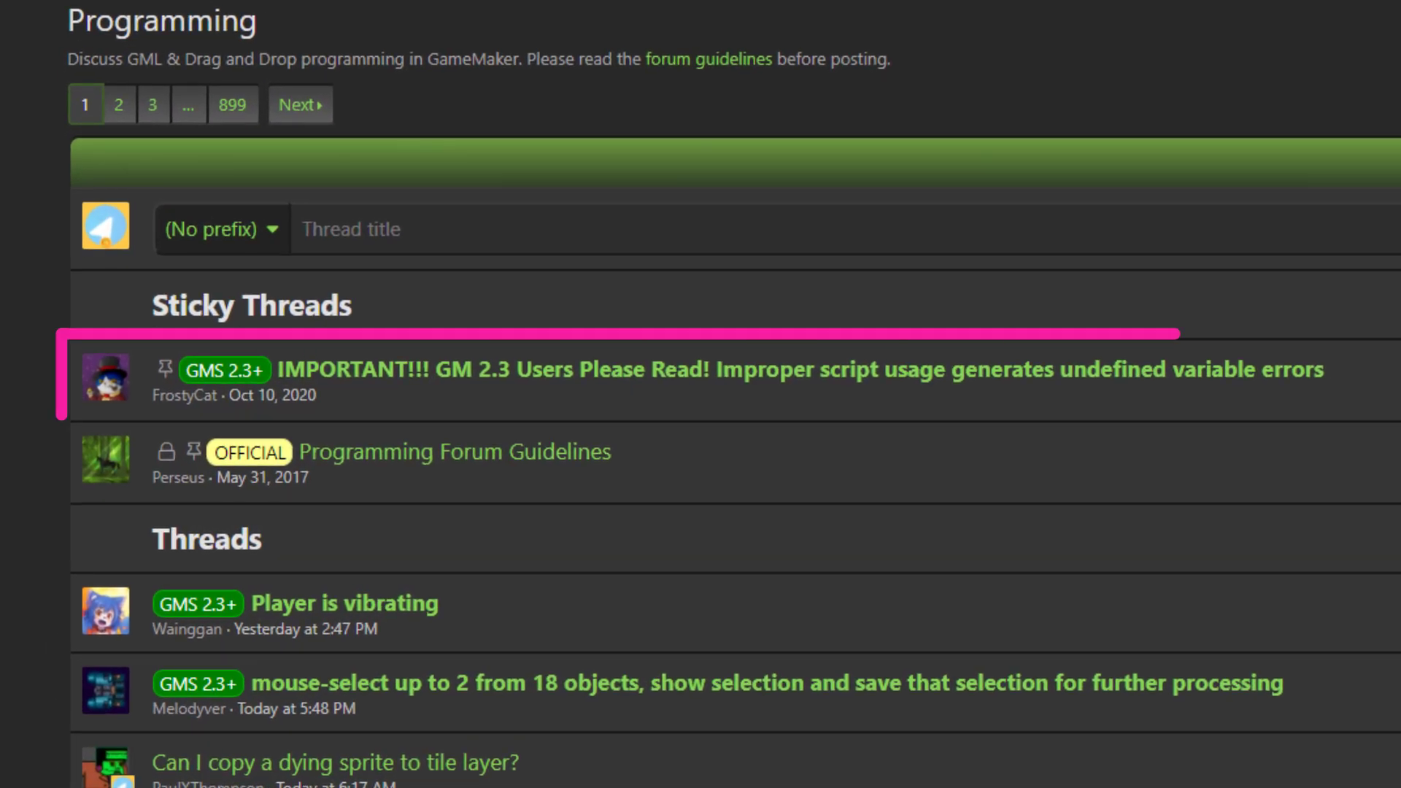